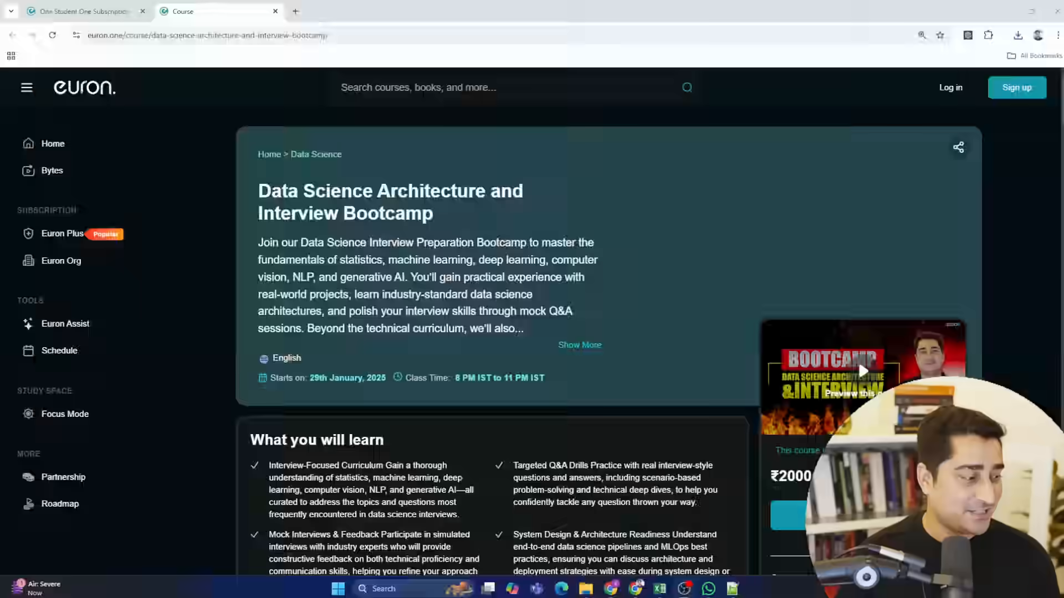
# Step: Select the bootcamp course title together with its description paragraph
pyautogui.scroll(-3)
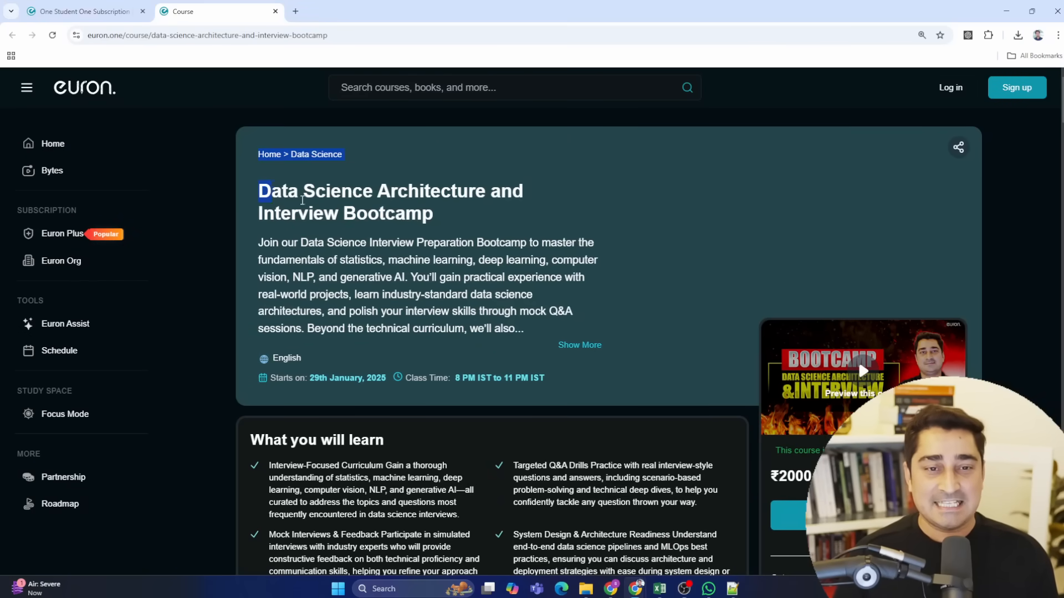
pyautogui.moveTo(258, 190); pyautogui.dragTo(524, 329)
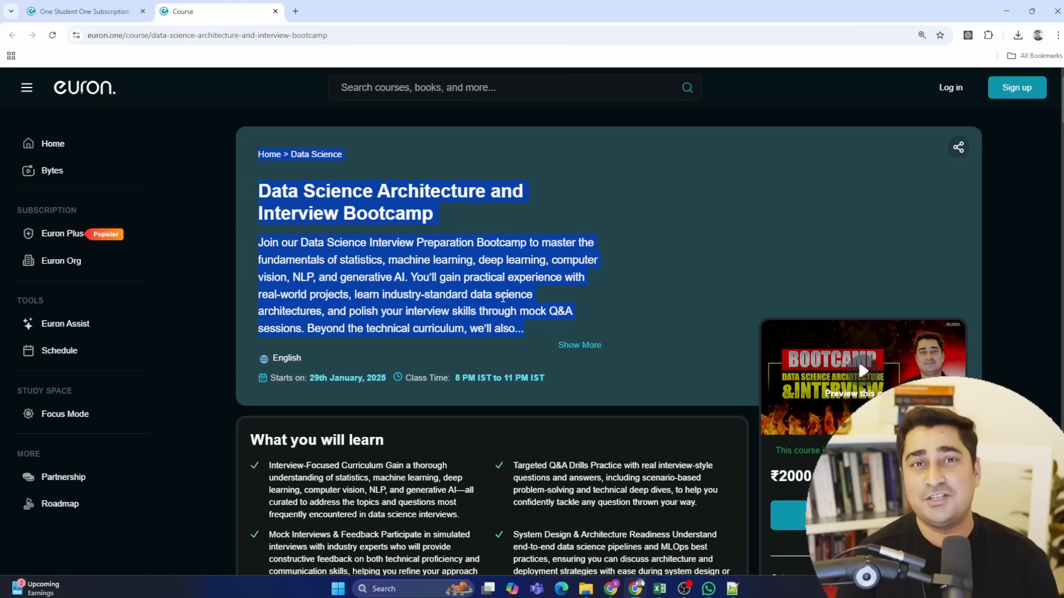
pyautogui.moveTo(433, 230)
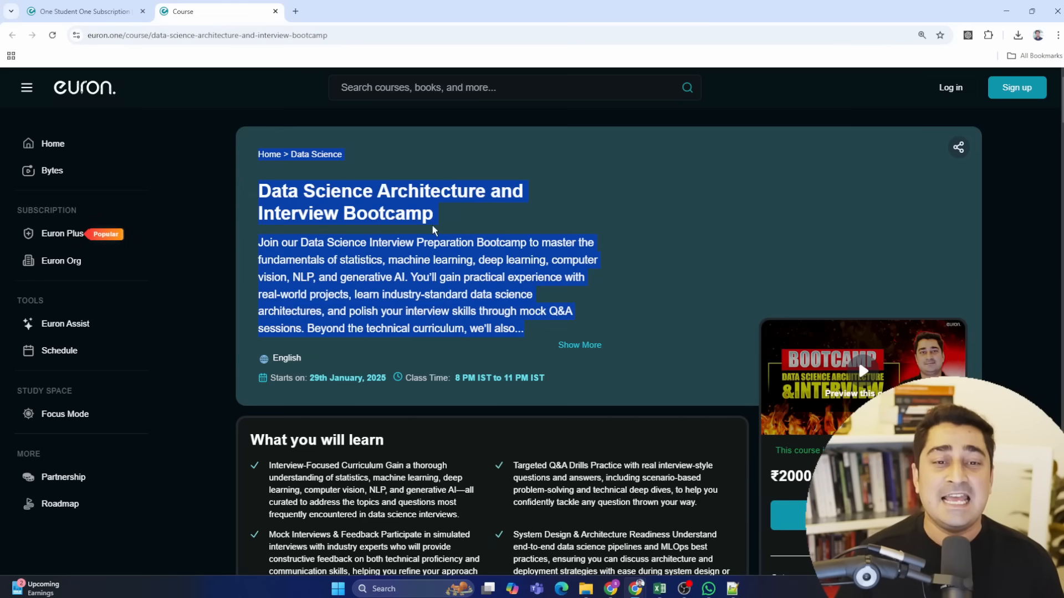
pyautogui.click(482, 234)
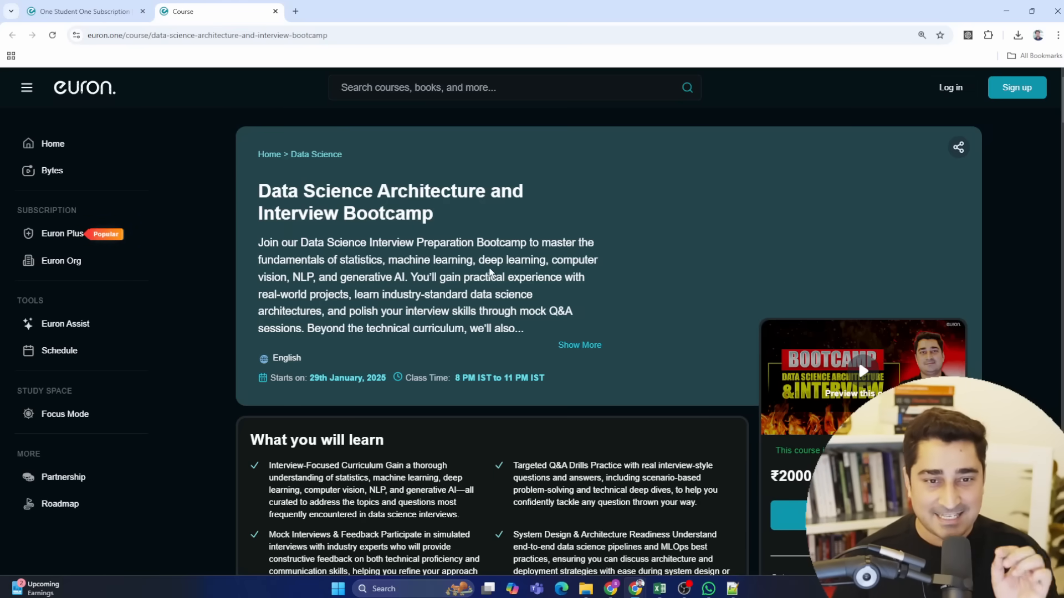
pyautogui.moveTo(512, 238)
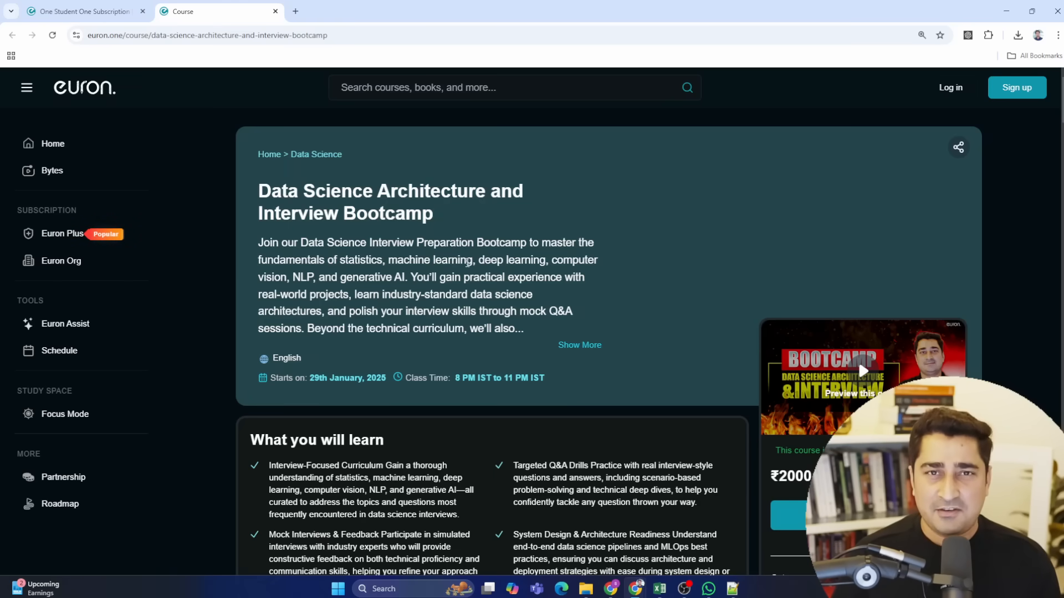
pyautogui.moveTo(513, 311)
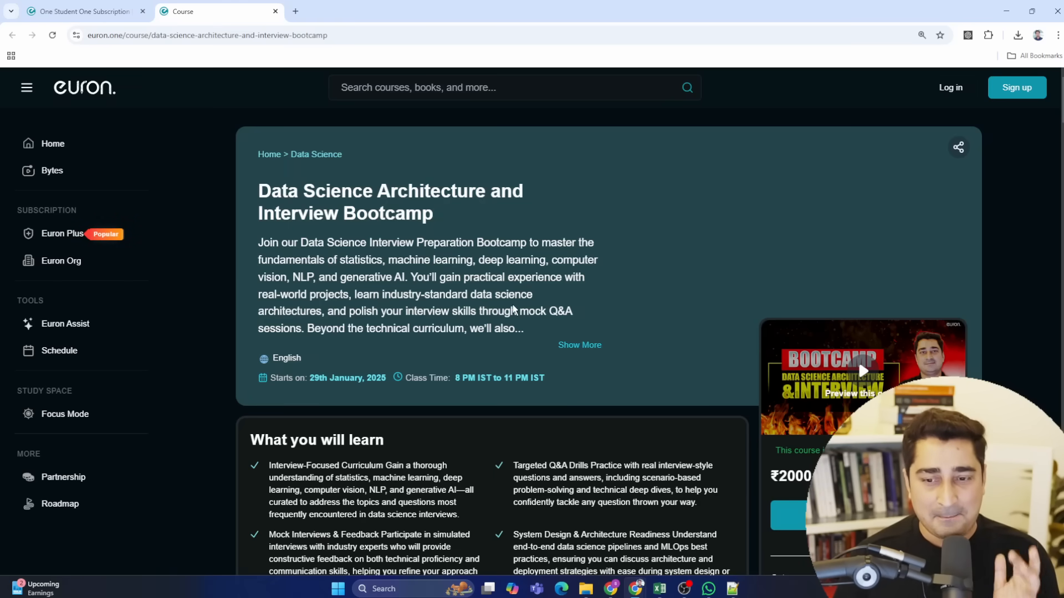
pyautogui.moveTo(620, 263)
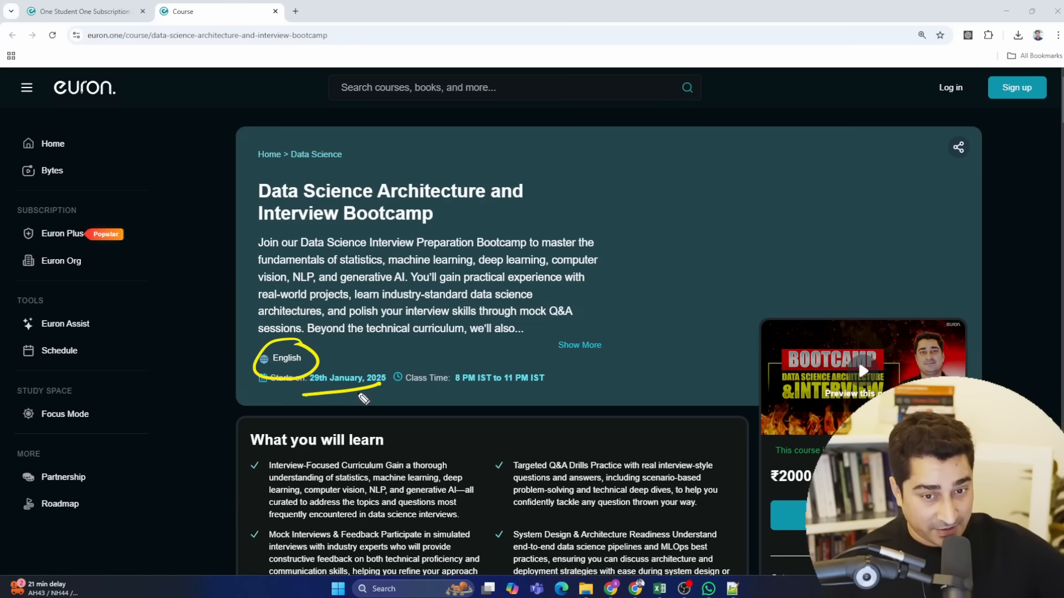
pyautogui.moveTo(458, 399)
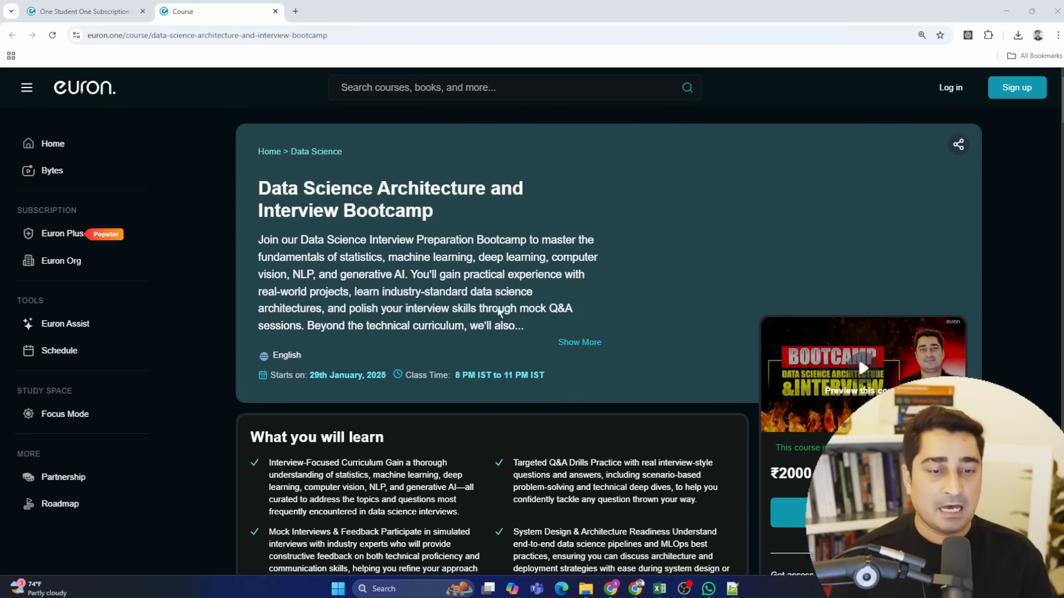
# Step: Bring the 'What you will learn' outcomes and the ₹2000 Enroll Now card into view
pyautogui.scroll(-3)
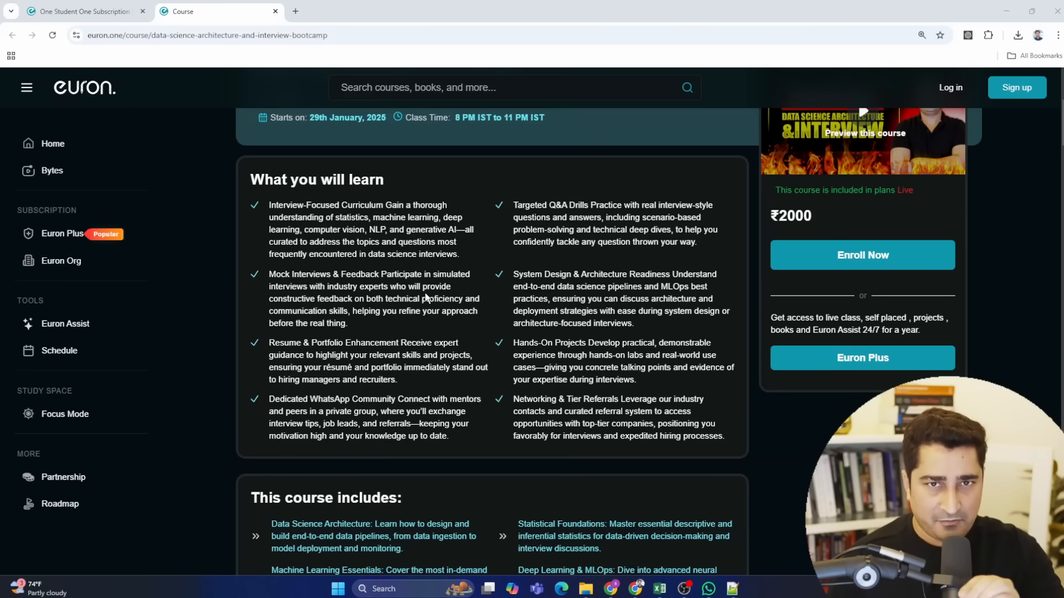
# Step: Scroll through all nine curriculum chapters down to Interview Preparation and the Requirements heading
pyautogui.scroll(-3)
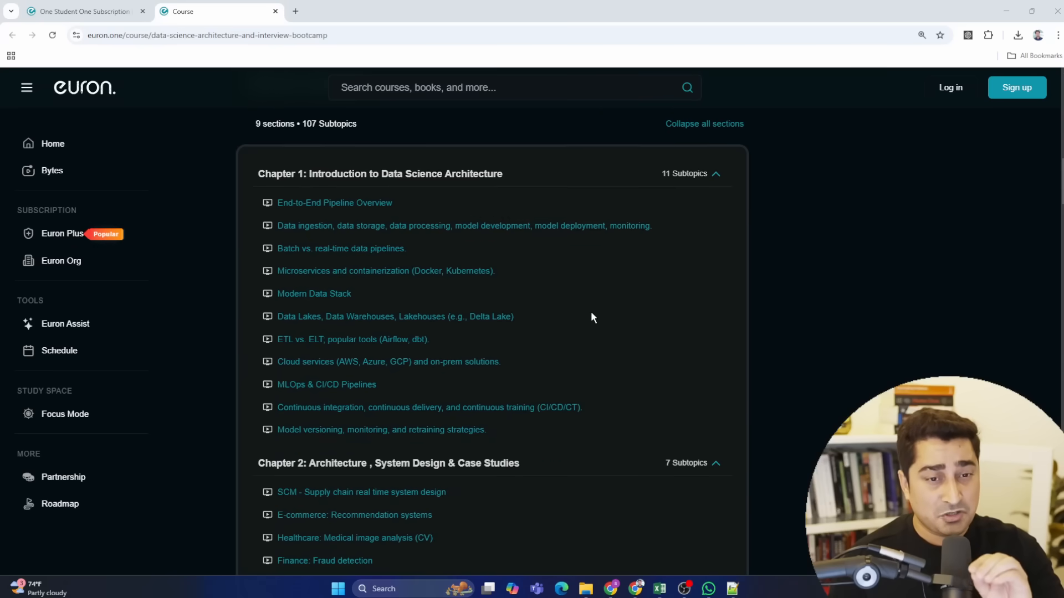
pyautogui.moveTo(368, 463)
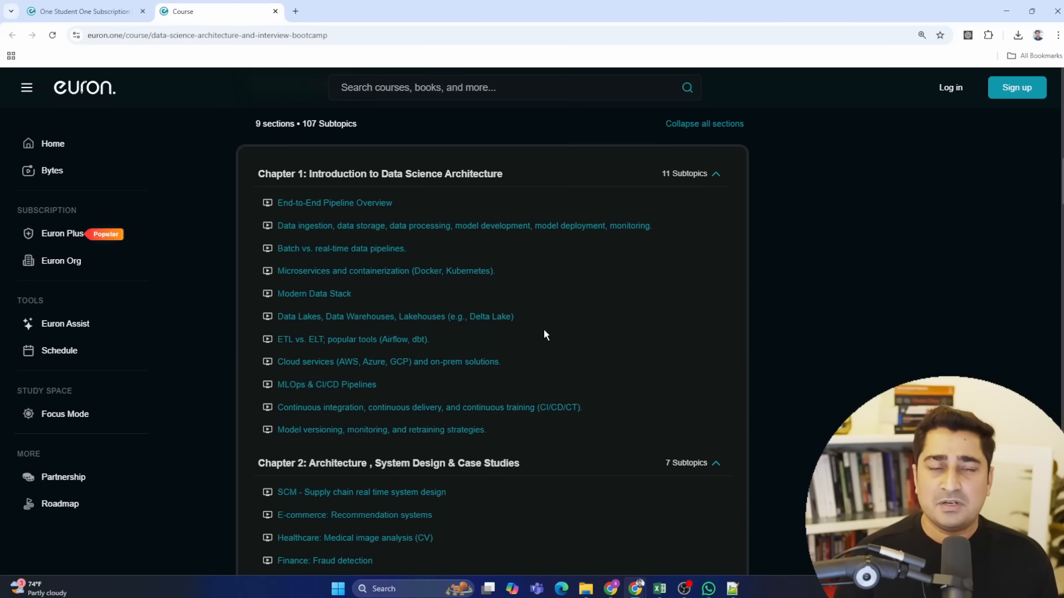
pyautogui.moveTo(476, 265)
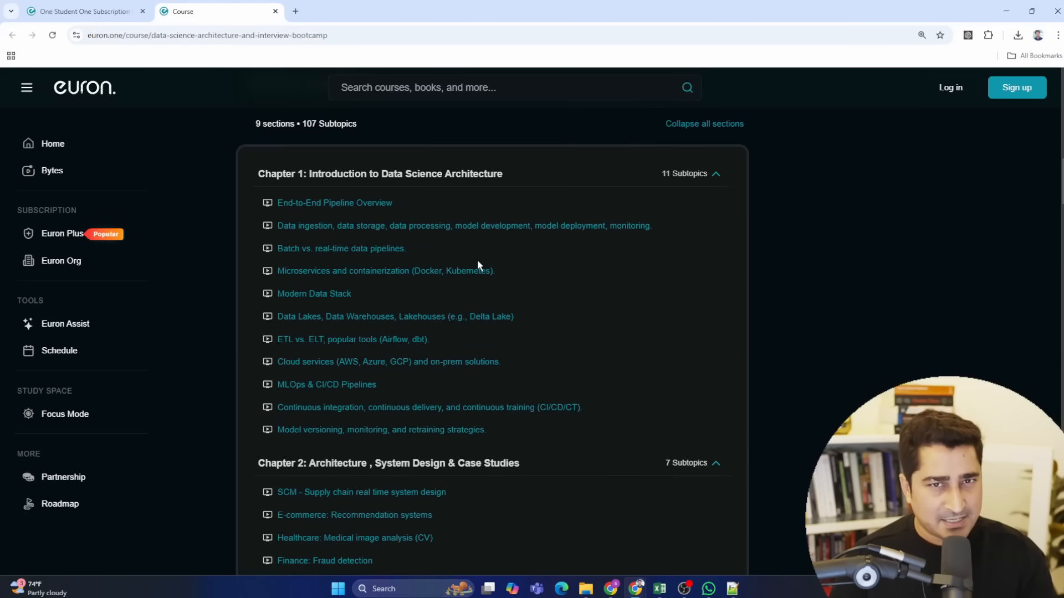
pyautogui.moveTo(526, 275)
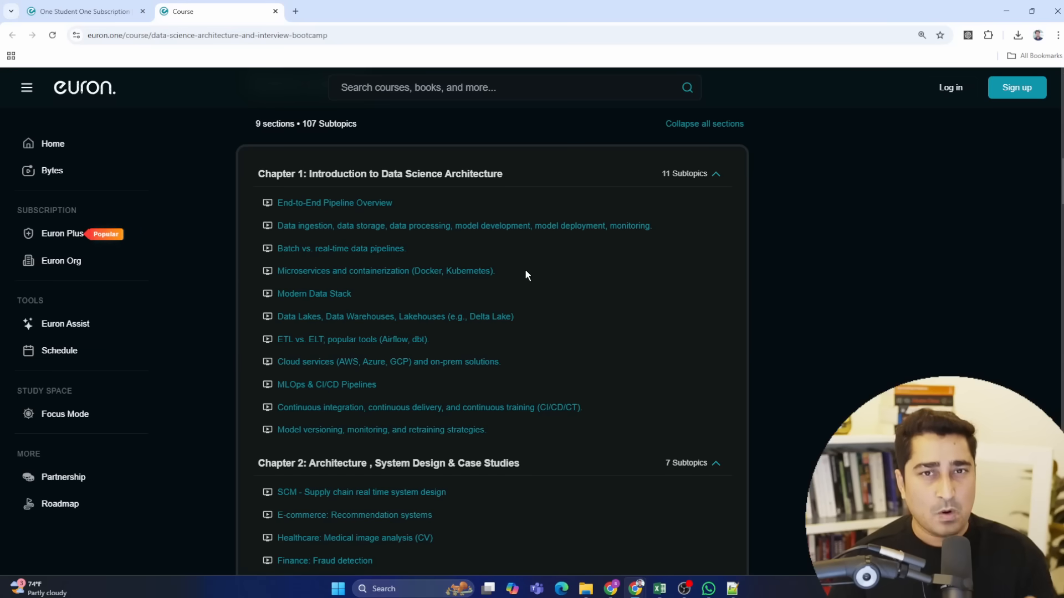
pyautogui.moveTo(543, 263)
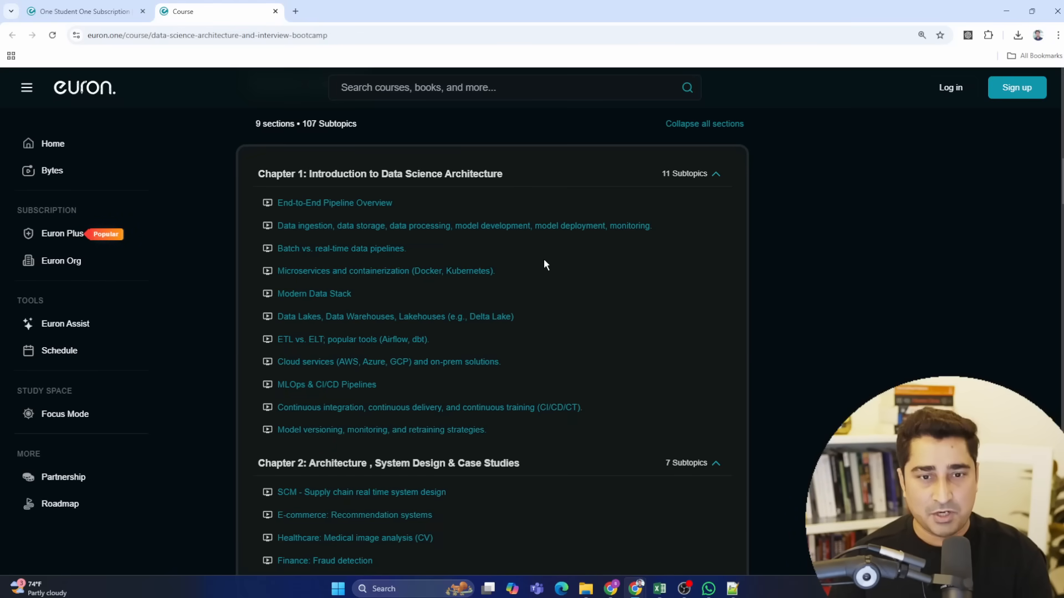
pyautogui.scroll(-3)
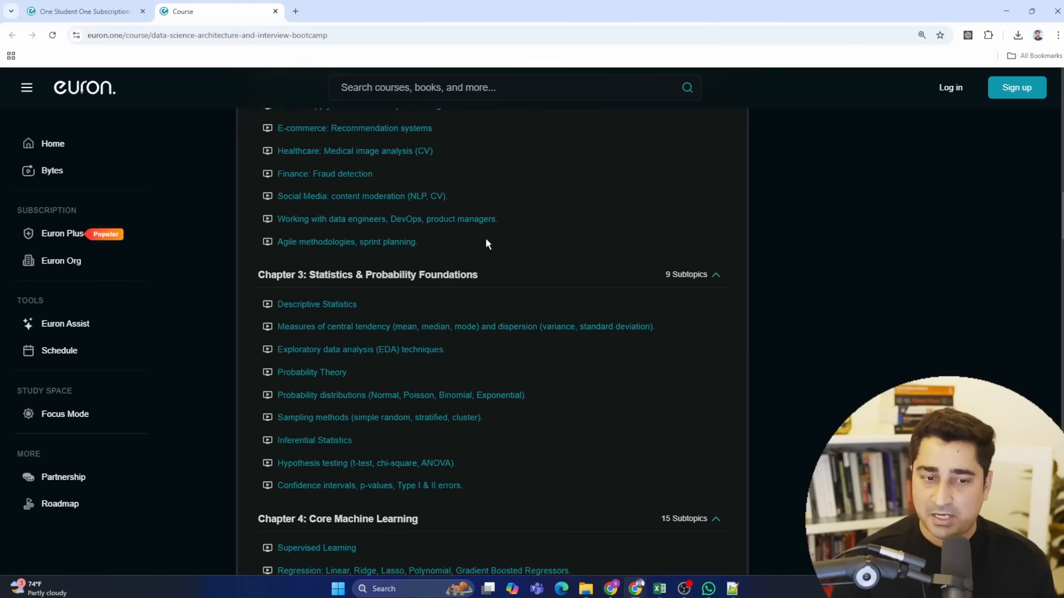
pyautogui.scroll(-3)
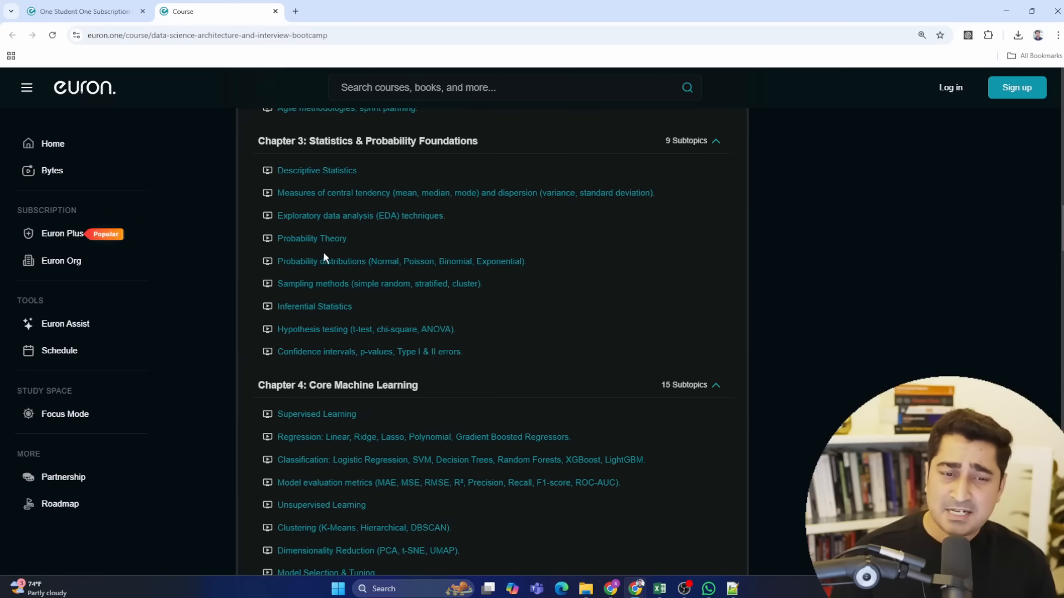
pyautogui.scroll(-3)
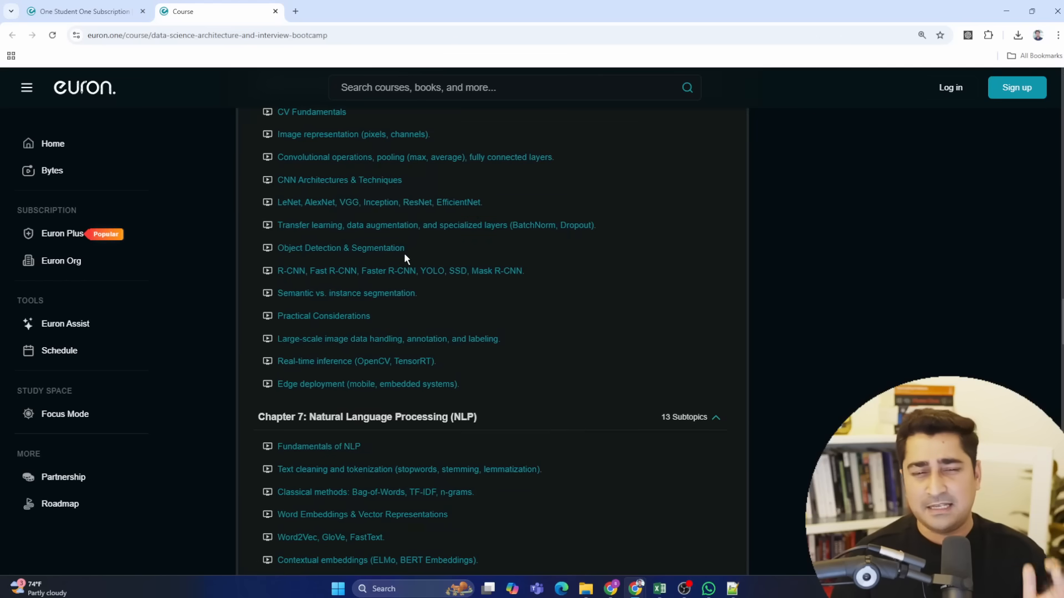
pyautogui.scroll(-3)
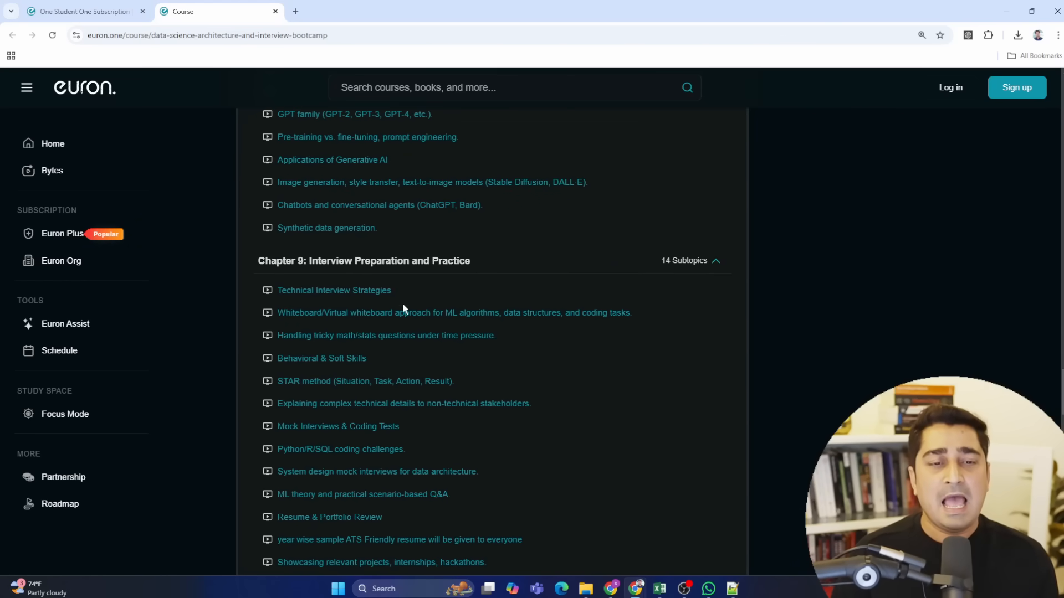
pyautogui.scroll(-3)
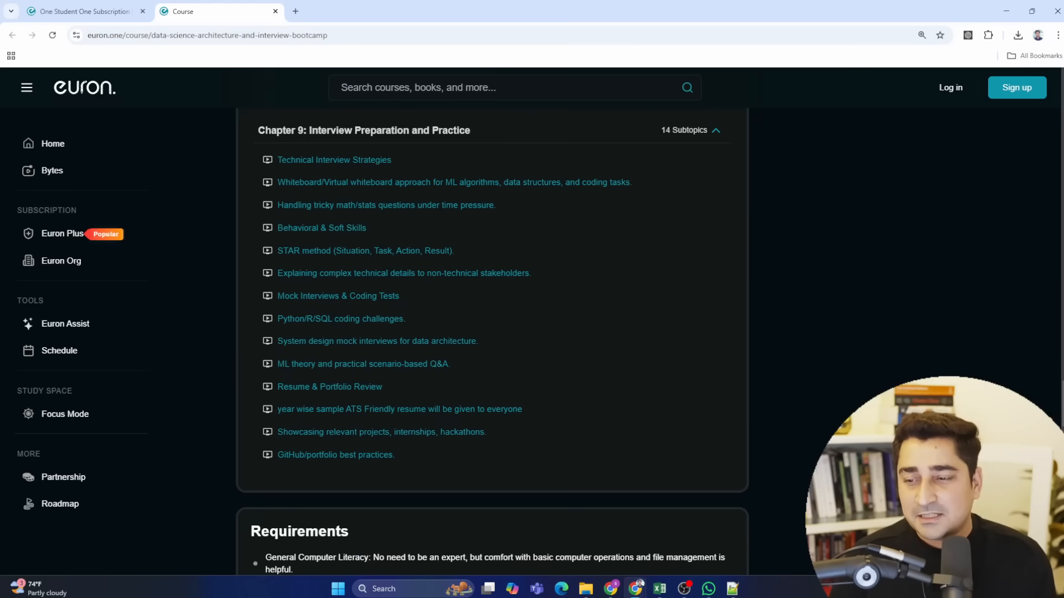
pyautogui.moveTo(271, 228)
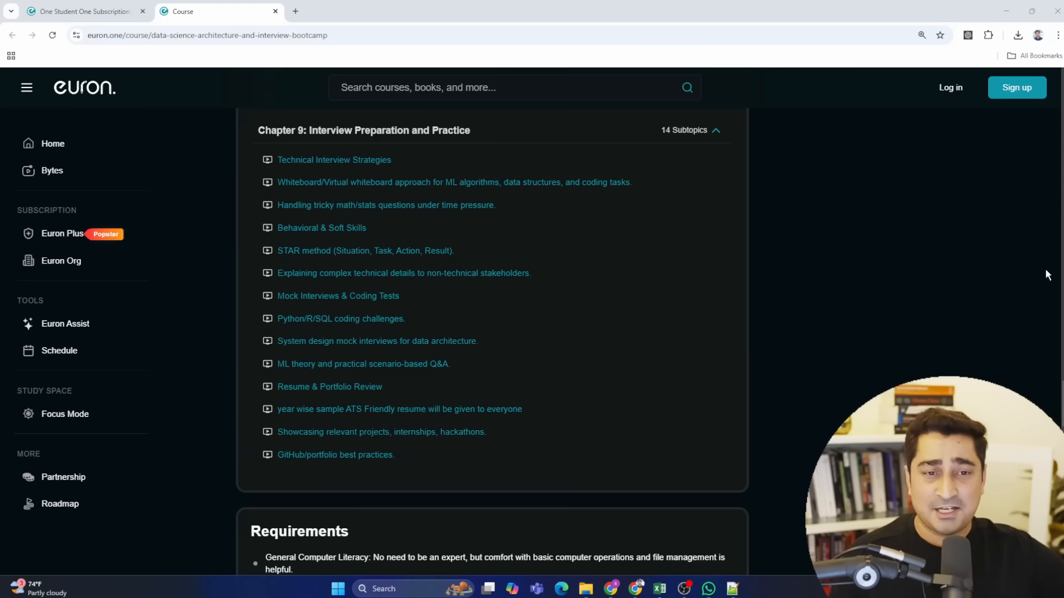
# Step: Return to the page top and highlight the ₹2000 course price
pyautogui.scroll(3)
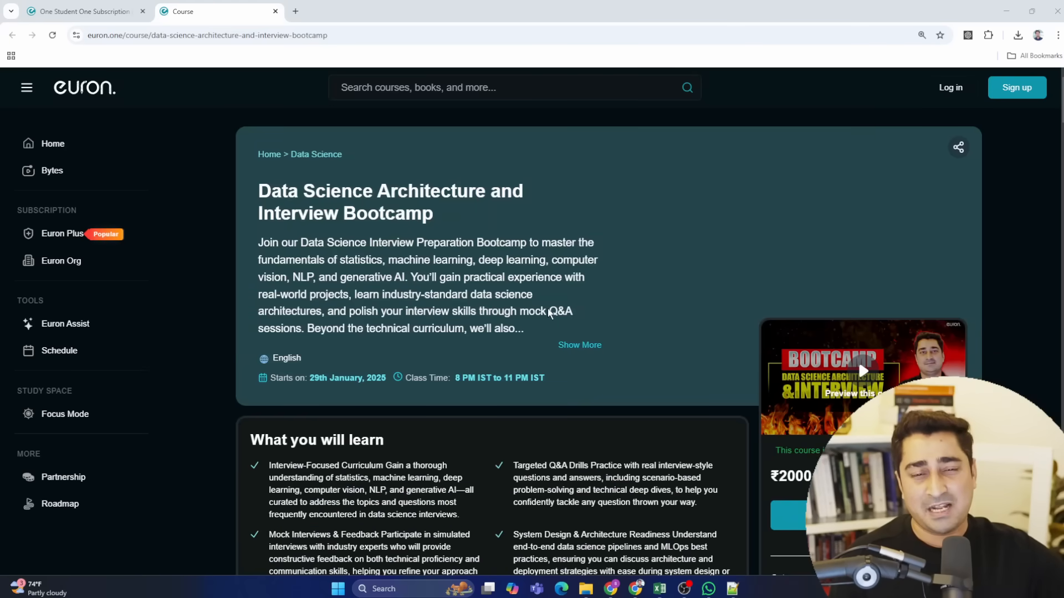
pyautogui.doubleClick(790, 475)
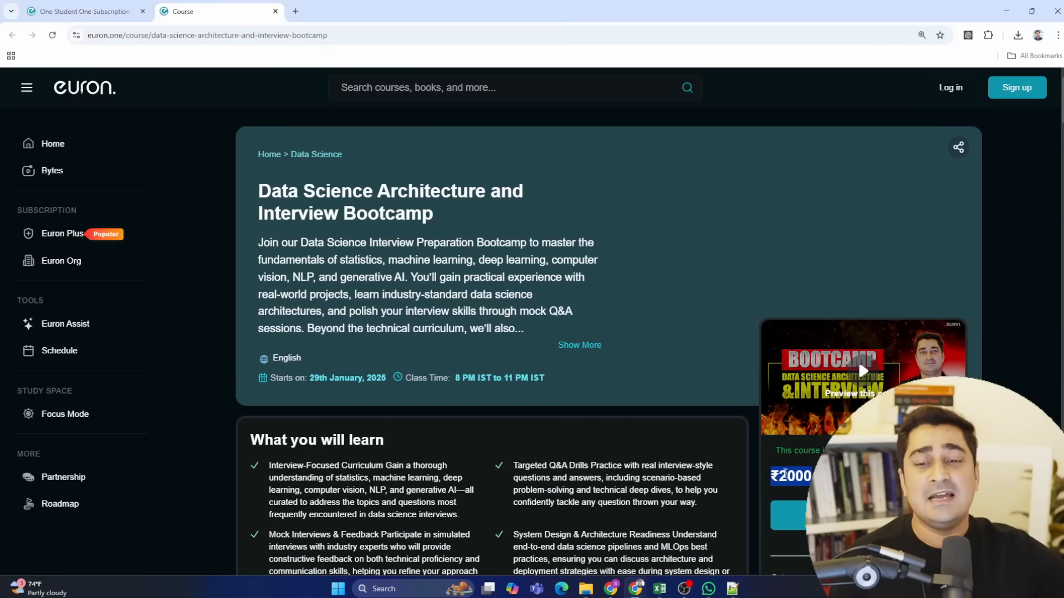
pyautogui.moveTo(62, 234)
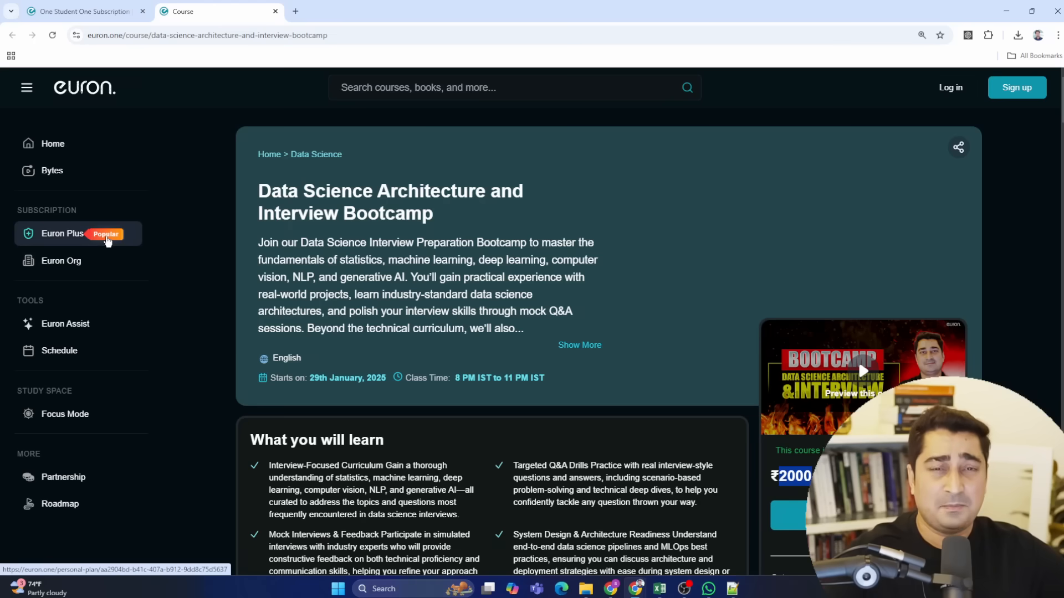
pyautogui.moveTo(492, 344)
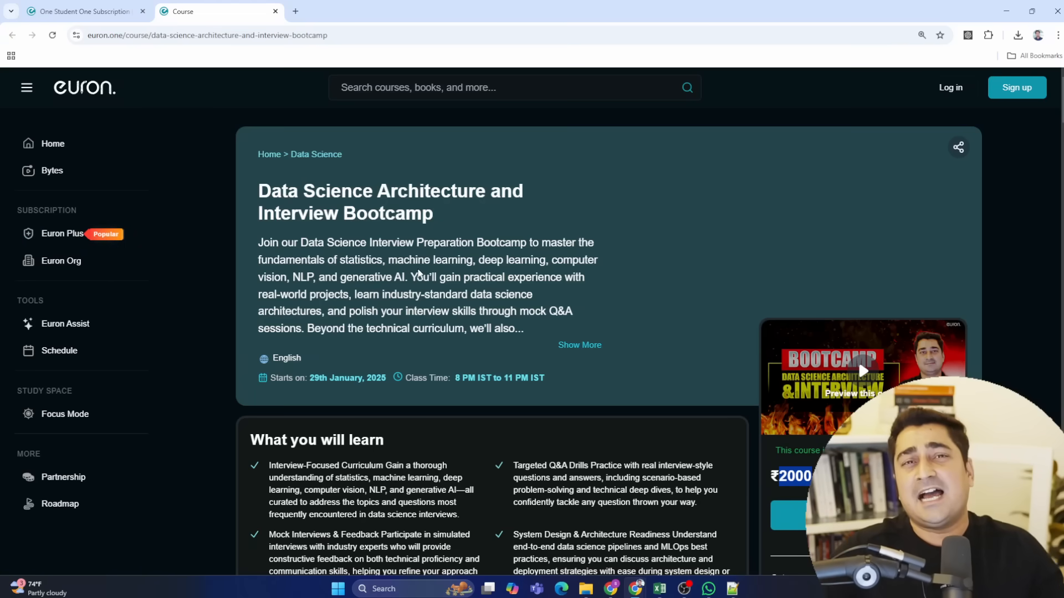
# Step: Open the live courses catalog with the Course and Live filters selected
pyautogui.click(52, 143)
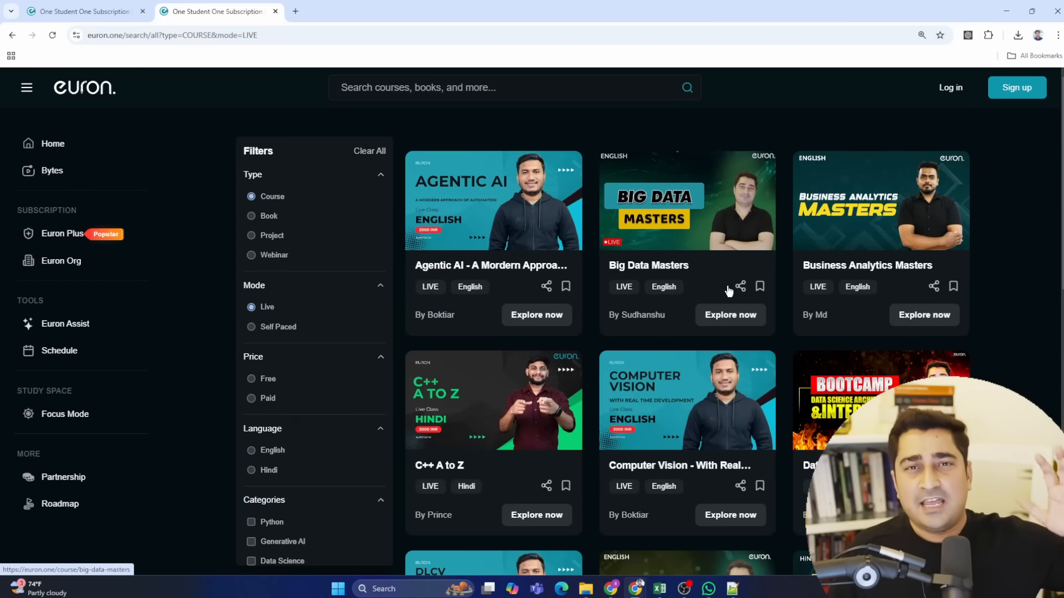
pyautogui.moveTo(680, 285)
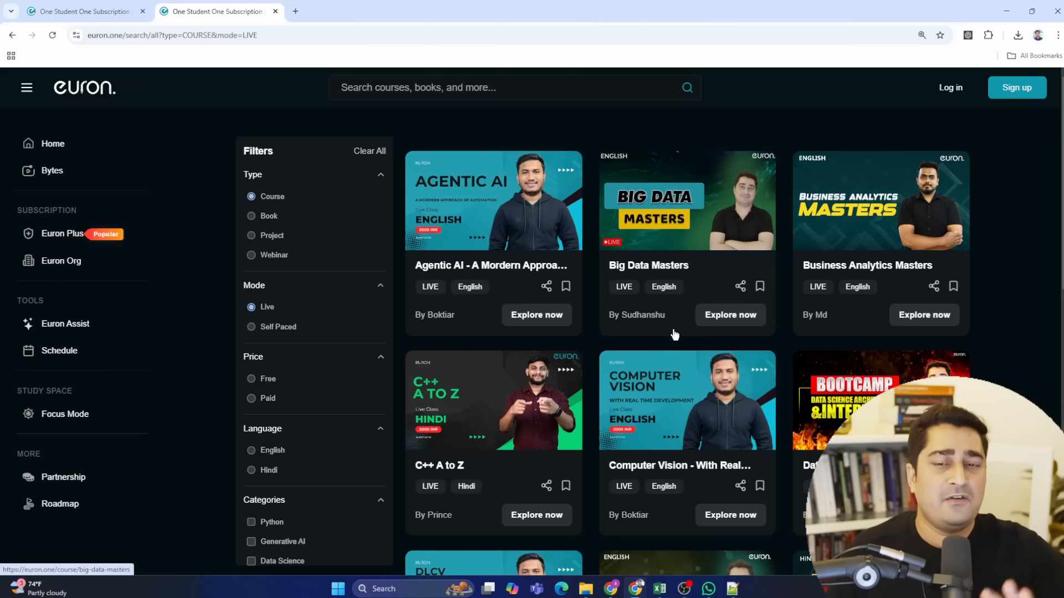
pyautogui.moveTo(709, 288)
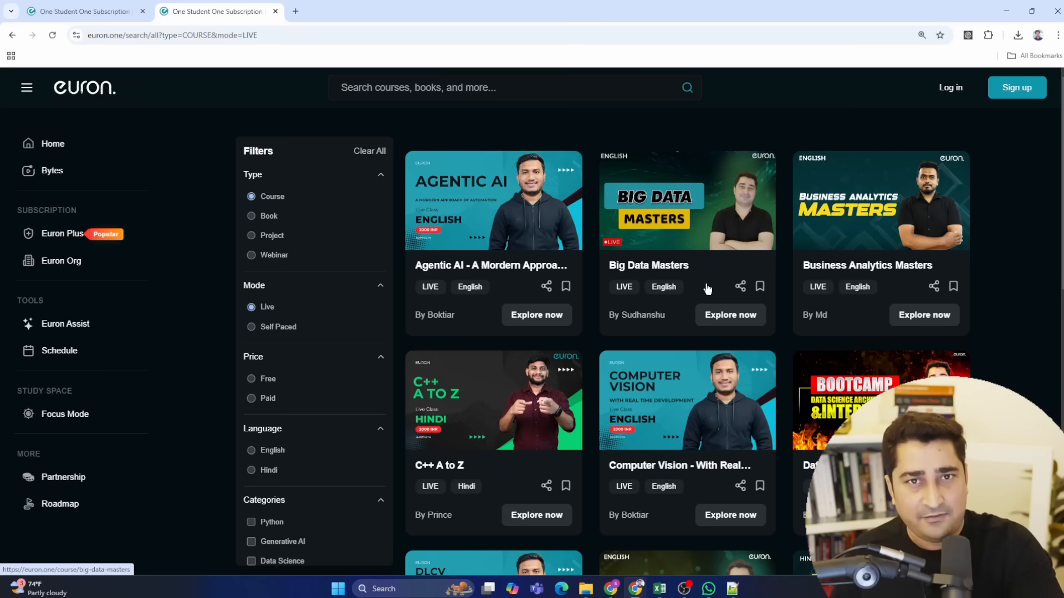